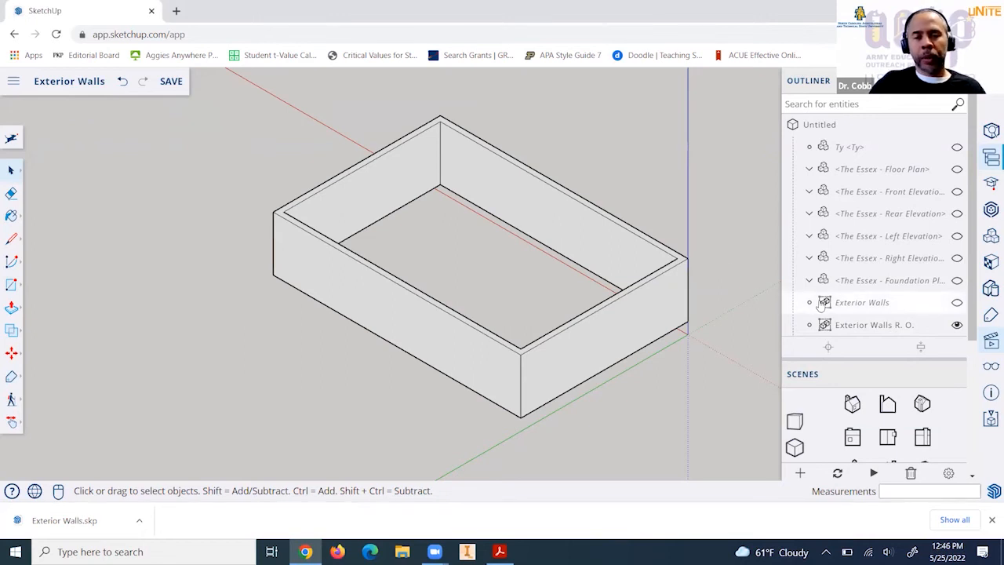
mouse_move(916, 146)
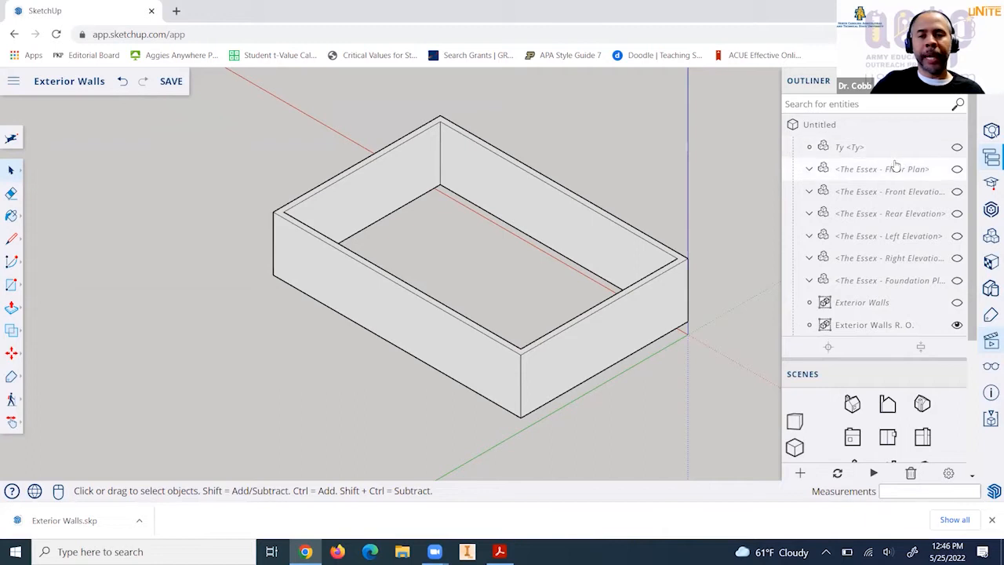
mouse_move(880, 165)
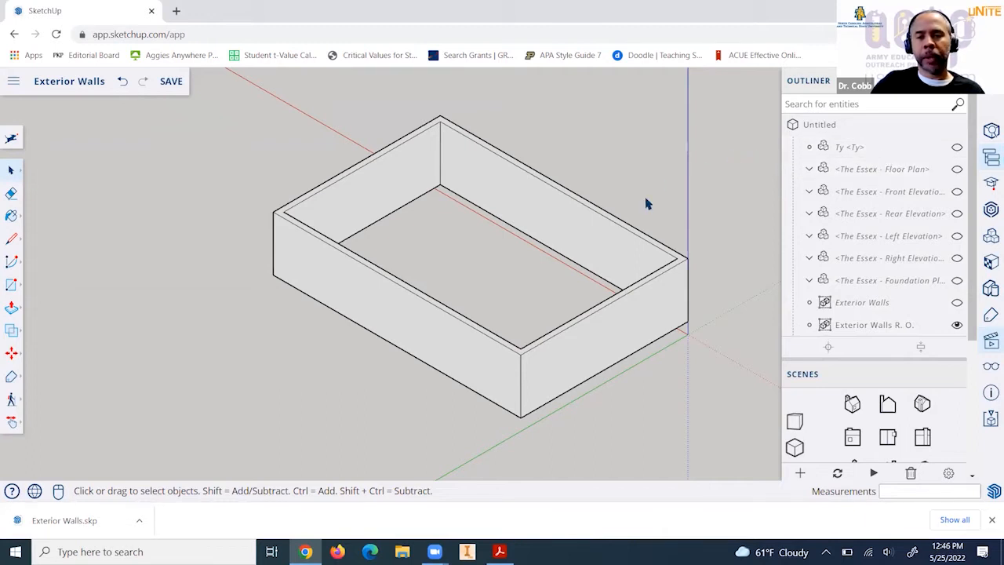
mouse_move(609, 432)
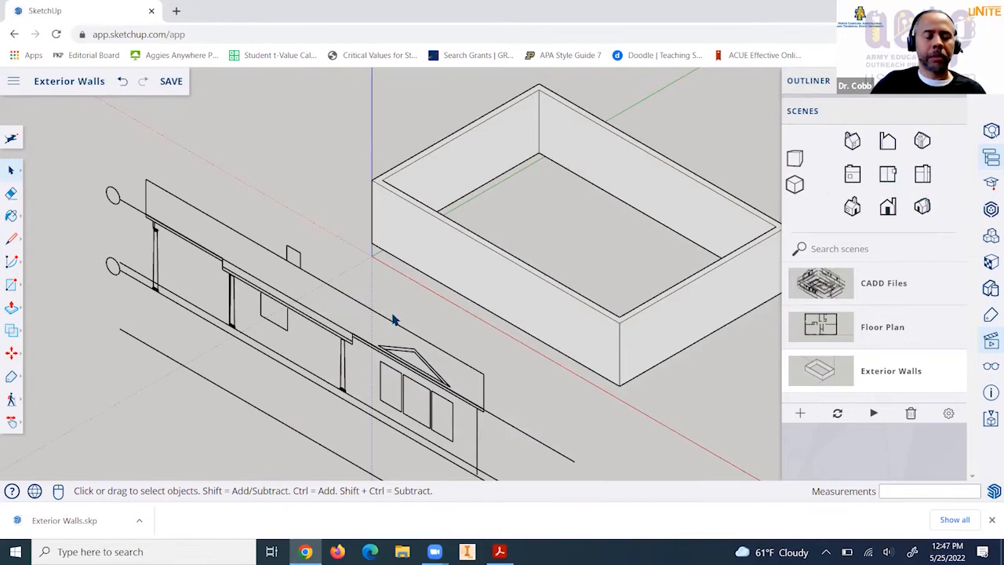
mouse_move(357, 306)
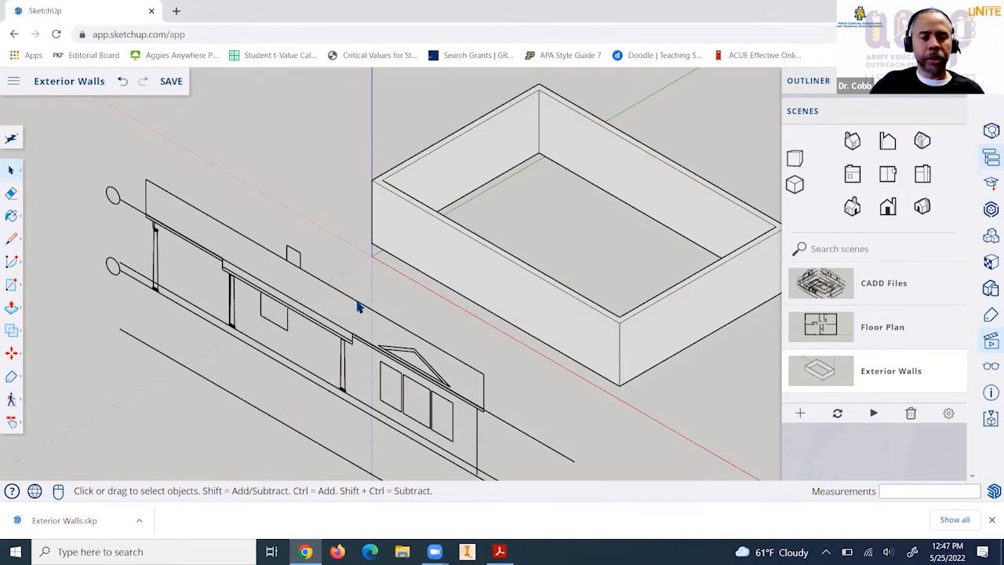
mouse_move(328, 286)
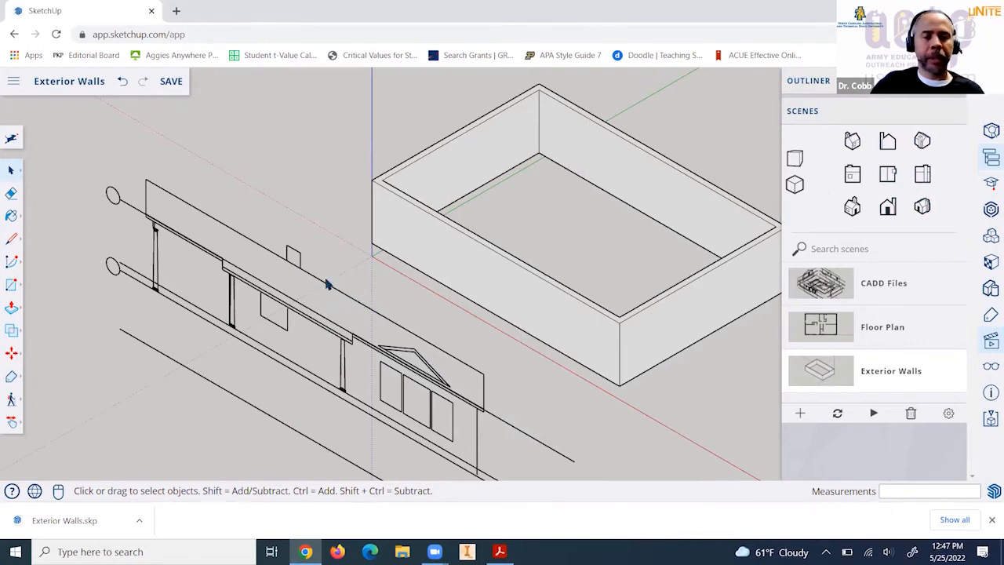
mouse_move(678, 426)
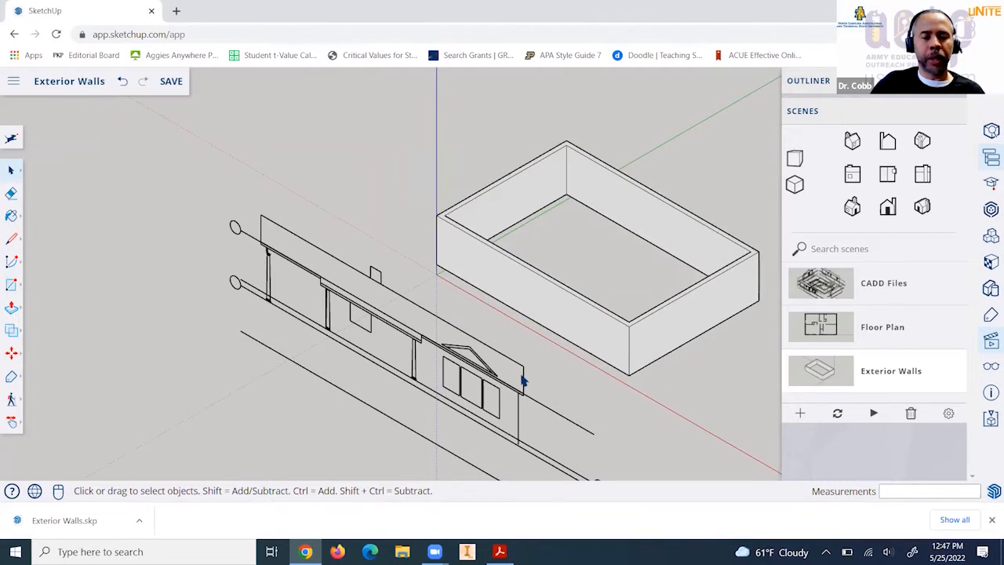
mouse_move(524, 417)
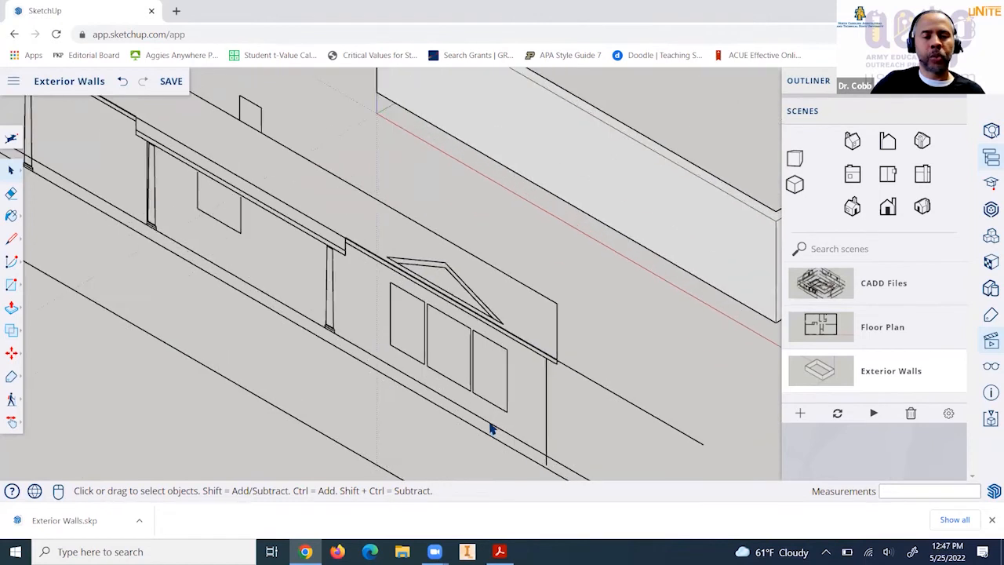
mouse_move(406, 301)
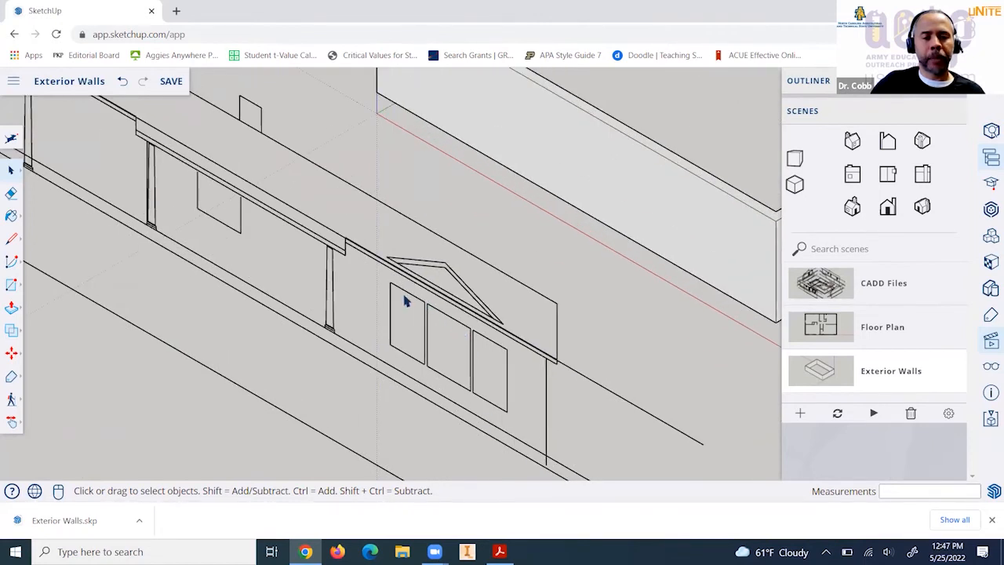
mouse_move(395, 352)
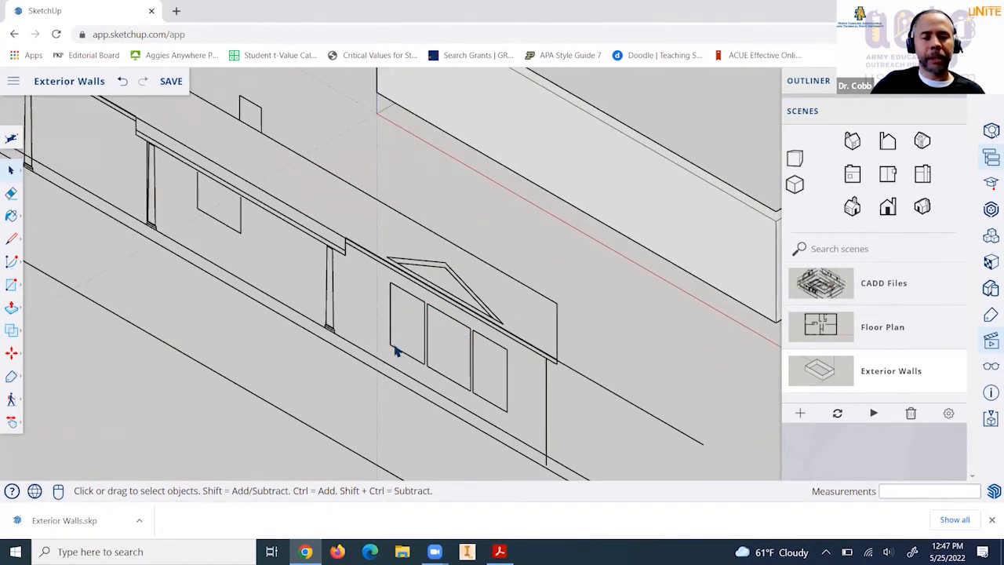
mouse_move(427, 385)
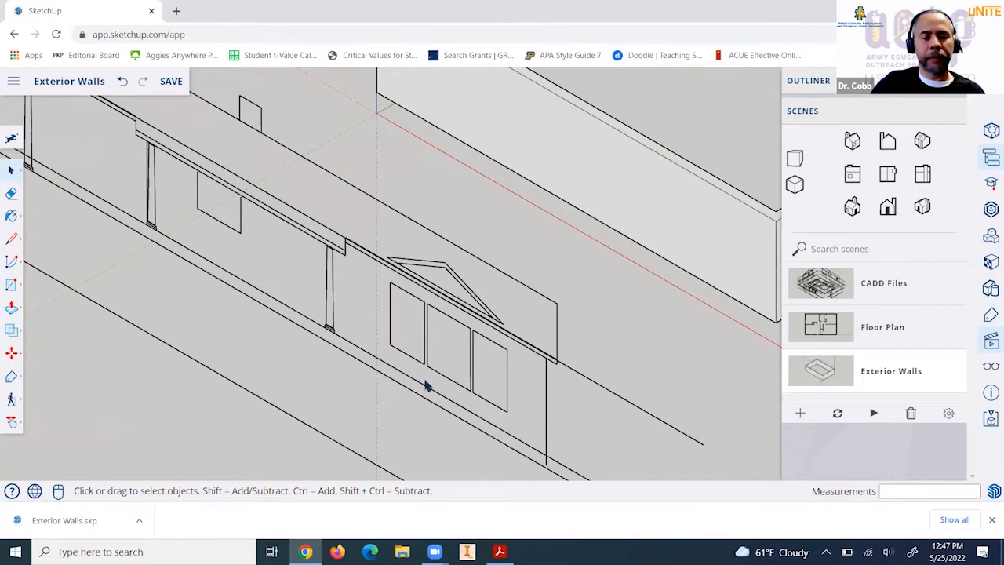
mouse_move(393, 333)
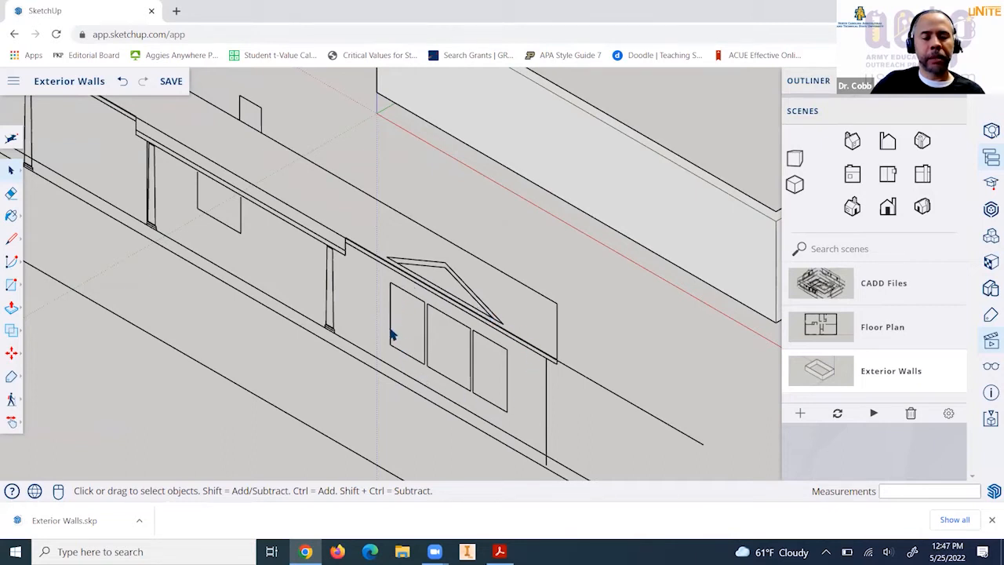
mouse_move(424, 349)
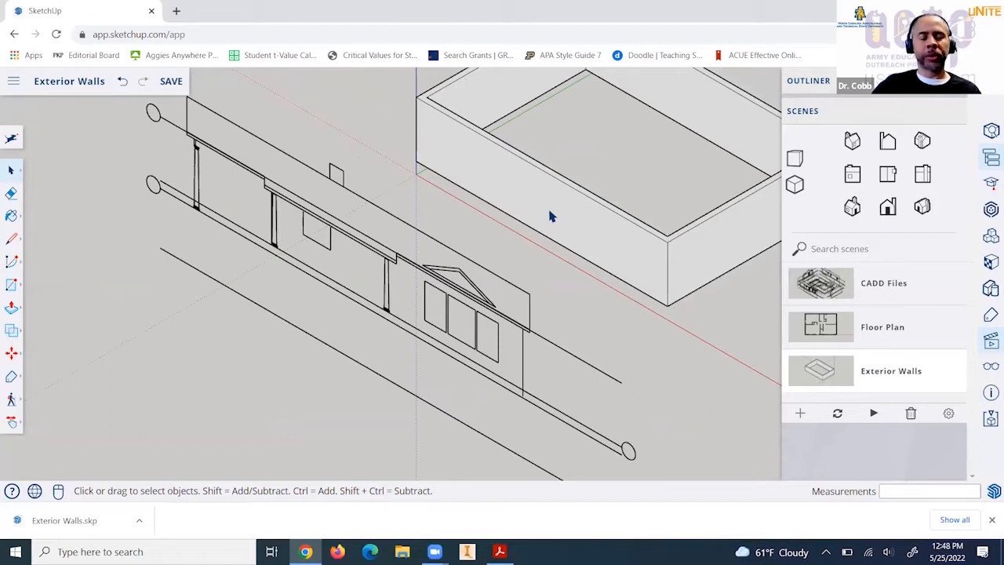
mouse_move(562, 223)
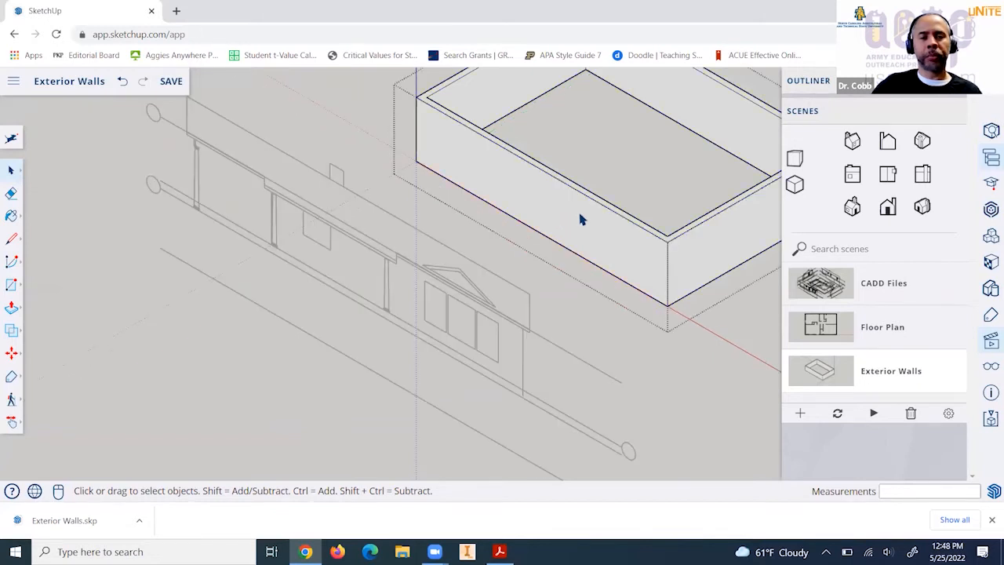
- Enter the Exterior Walls group's editing context so the rest of the model fades out
drag(581, 219, 620, 204)
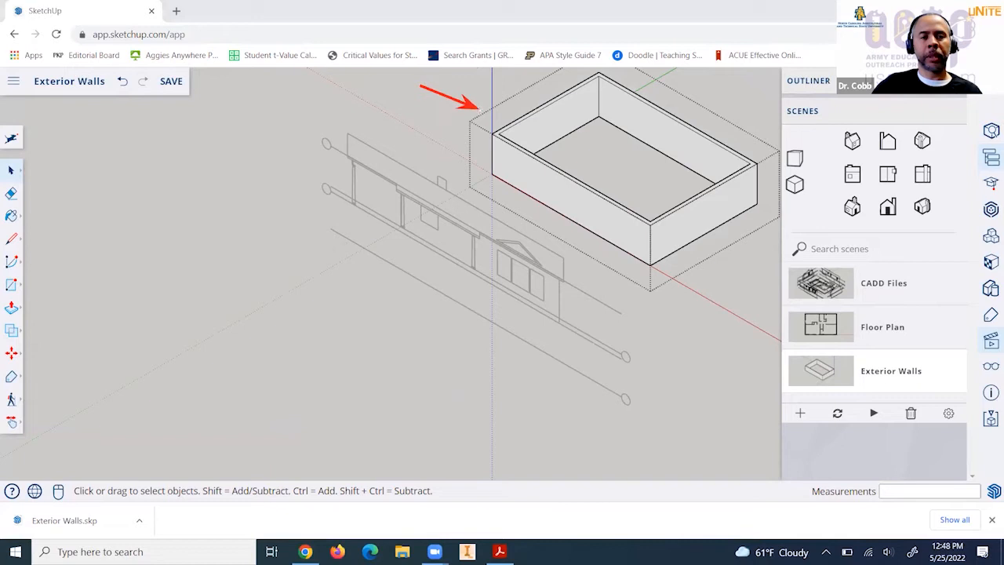
mouse_move(405, 403)
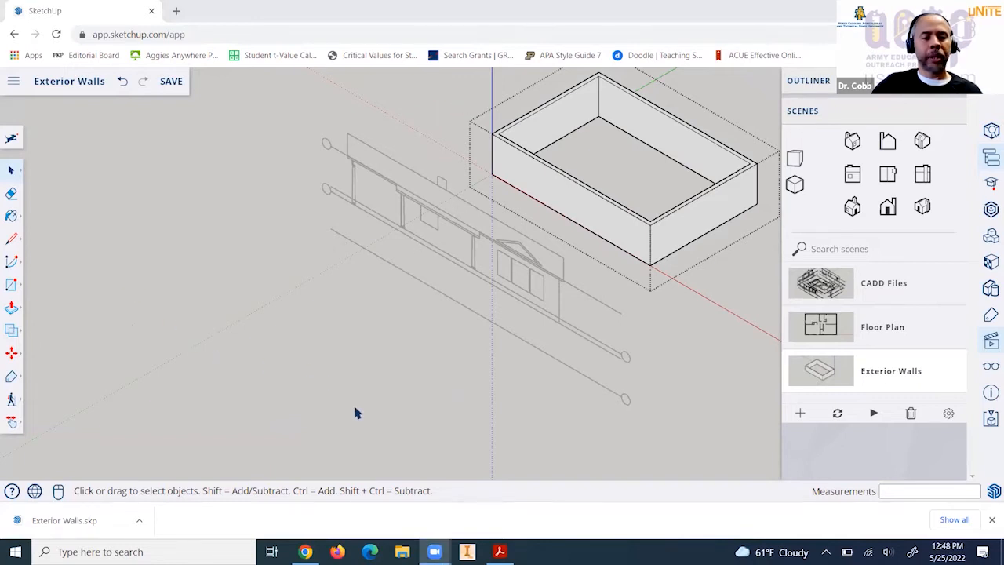
mouse_move(352, 438)
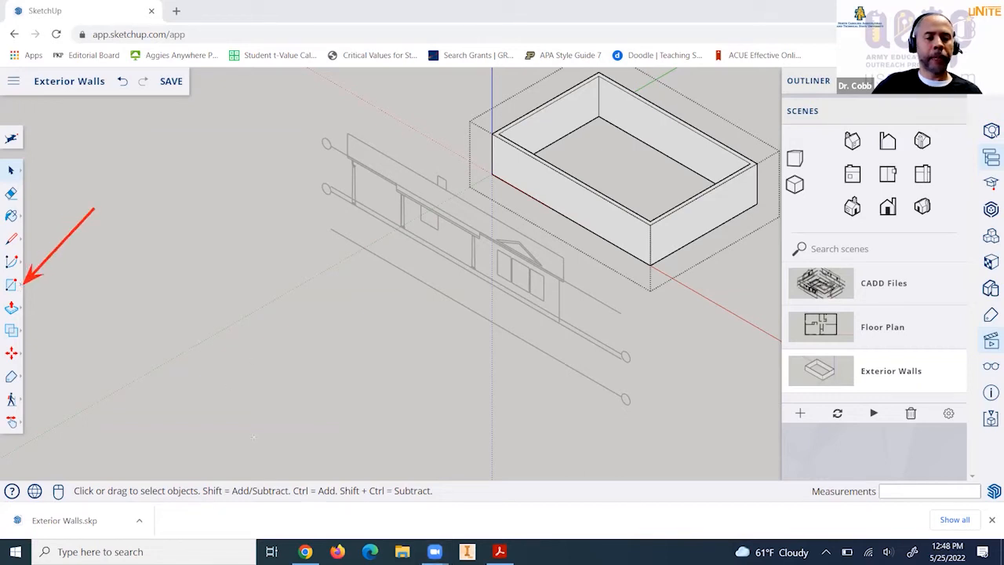
- Draw a rectangle between the first window's corner endpoints on the front elevation
click(13, 286)
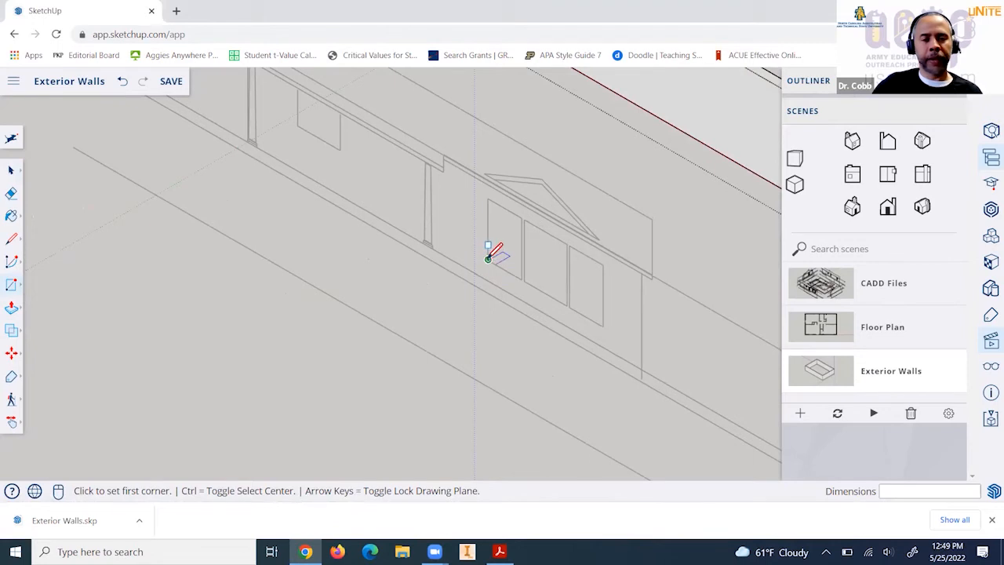
mouse_move(490, 254)
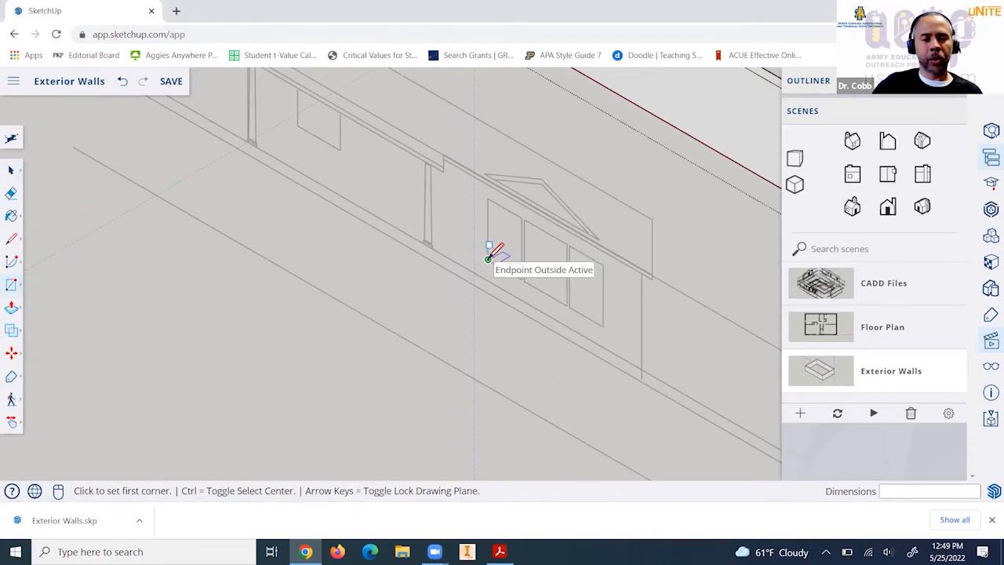
click(489, 260)
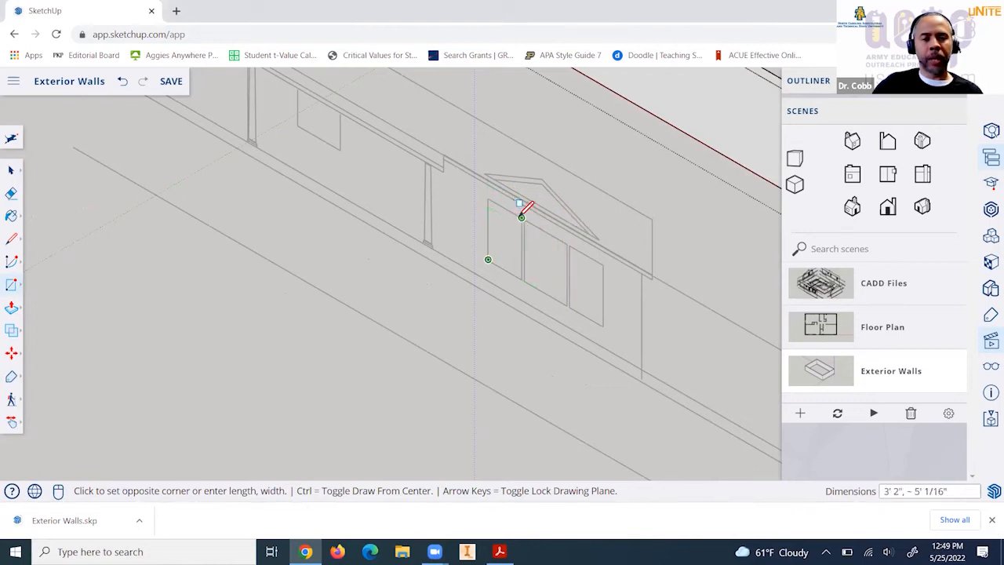
mouse_move(515, 212)
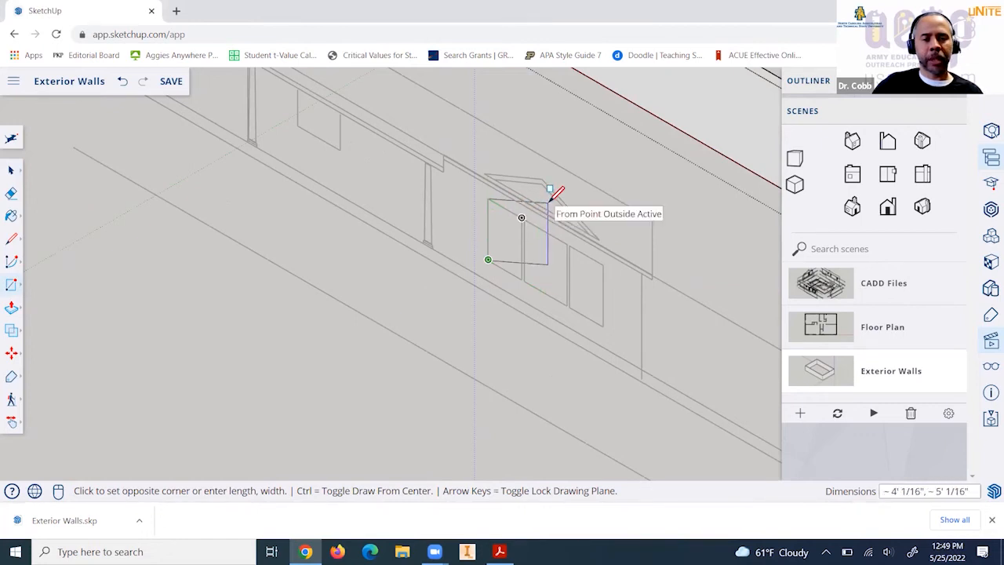
mouse_move(521, 218)
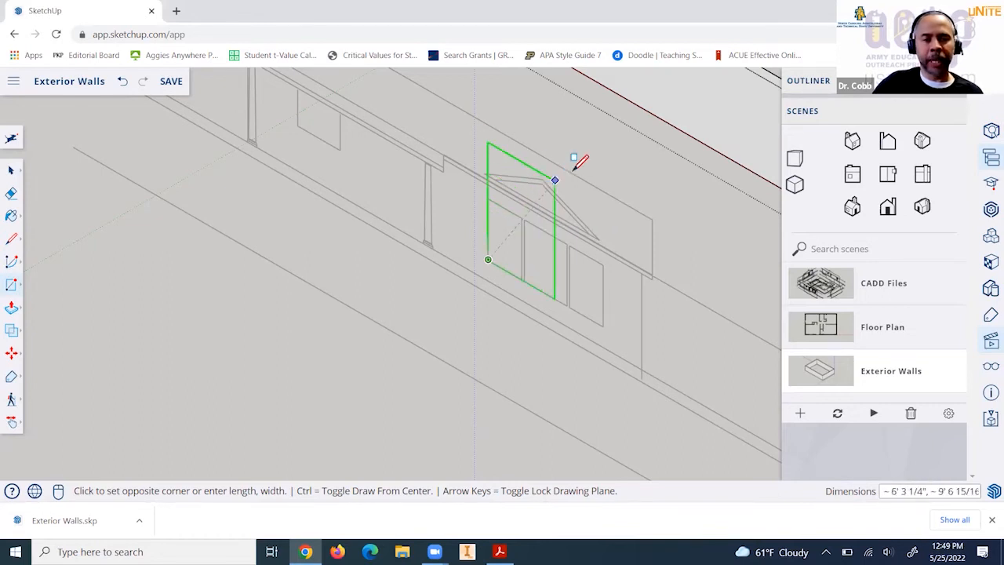
mouse_move(524, 167)
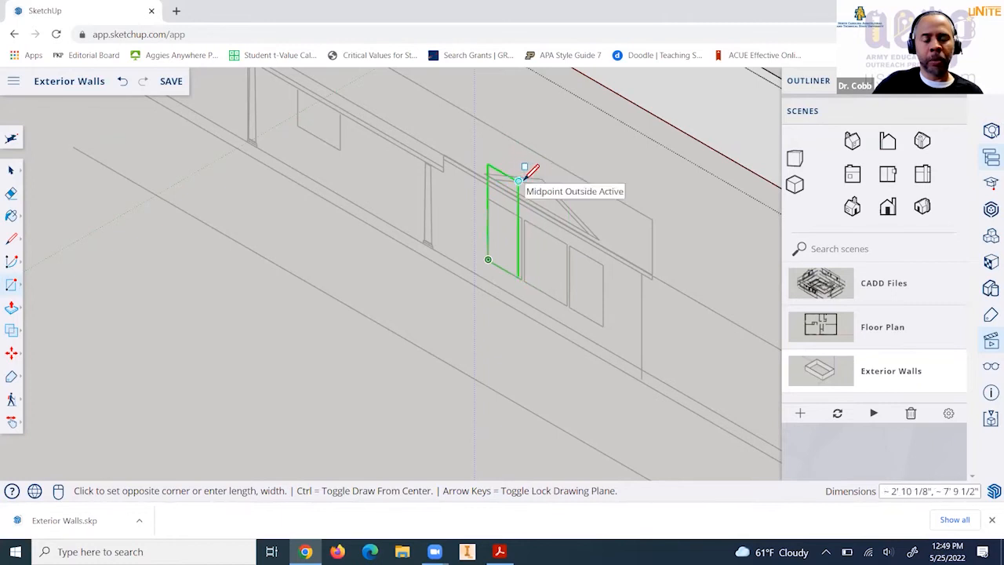
mouse_move(521, 176)
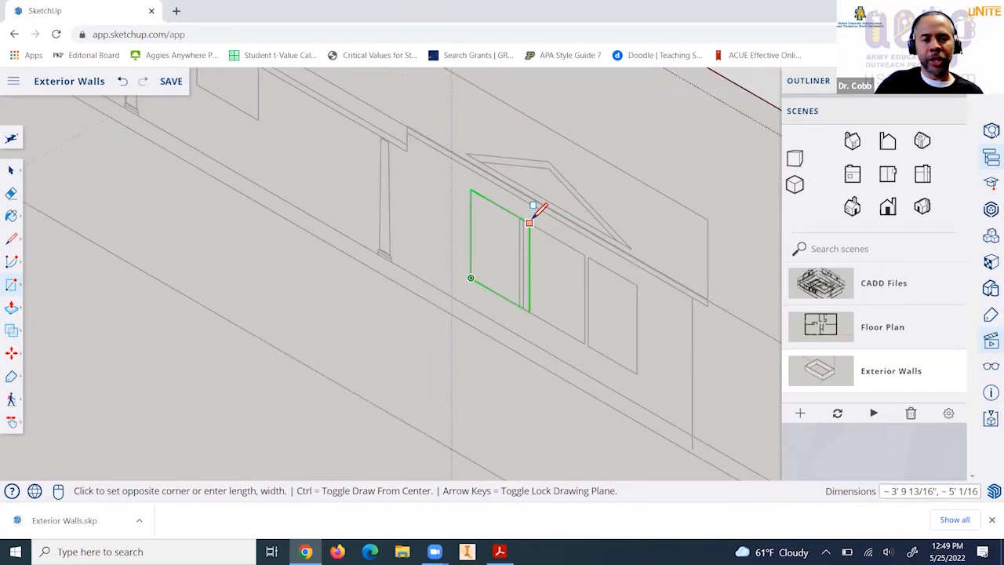
mouse_move(507, 213)
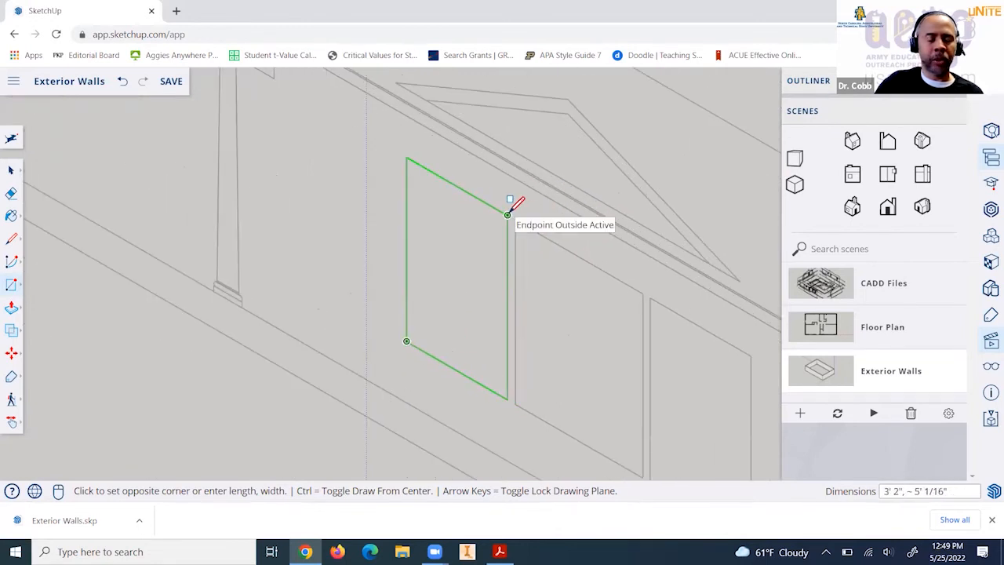
click(507, 213)
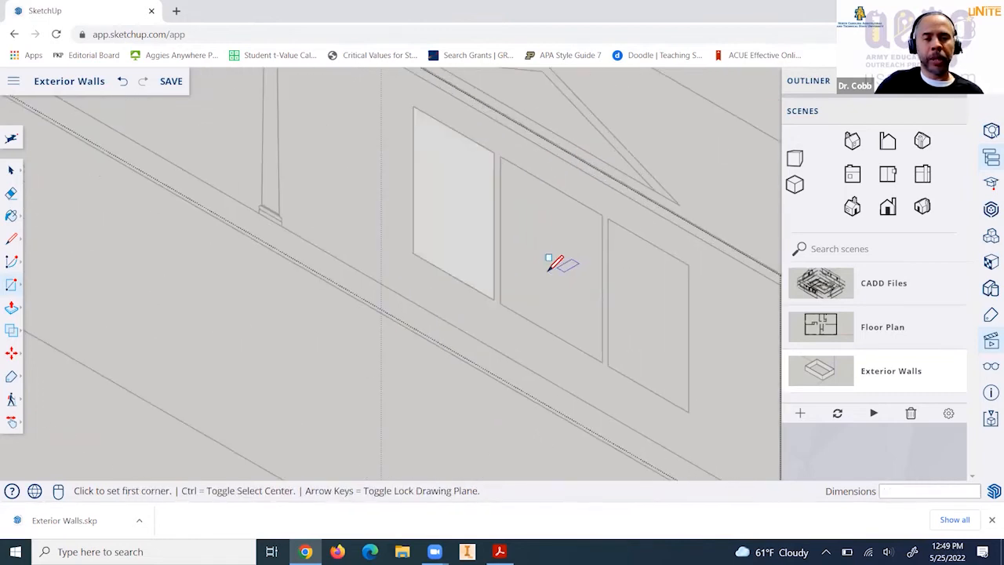
mouse_move(505, 298)
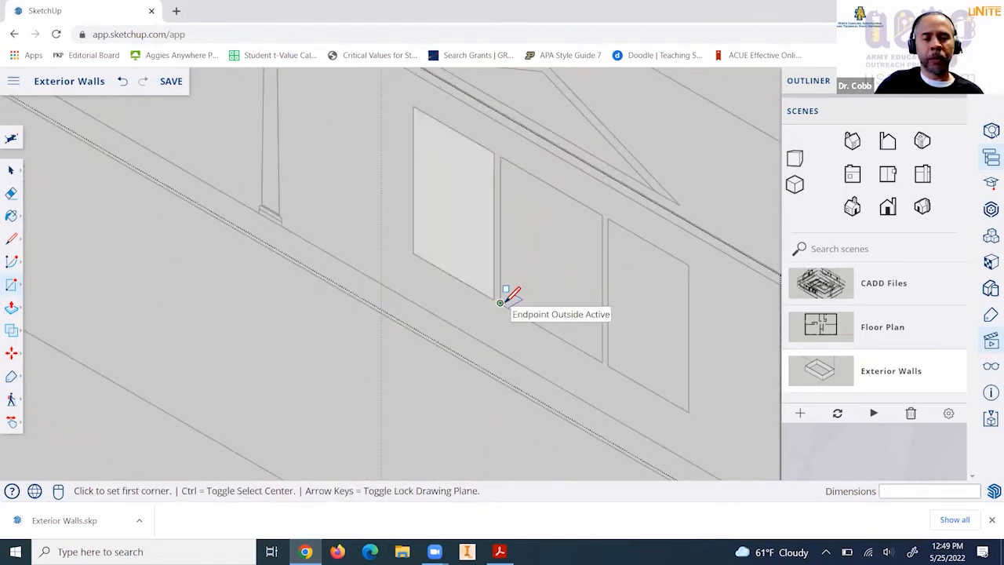
- Draw rectangles over the middle and right window openings on the elevation
click(499, 303)
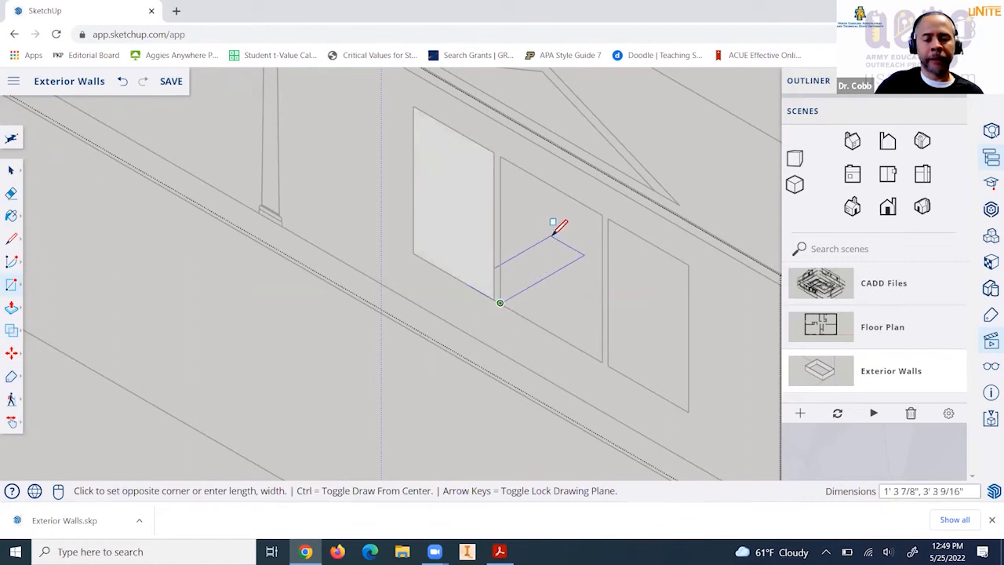
mouse_move(540, 218)
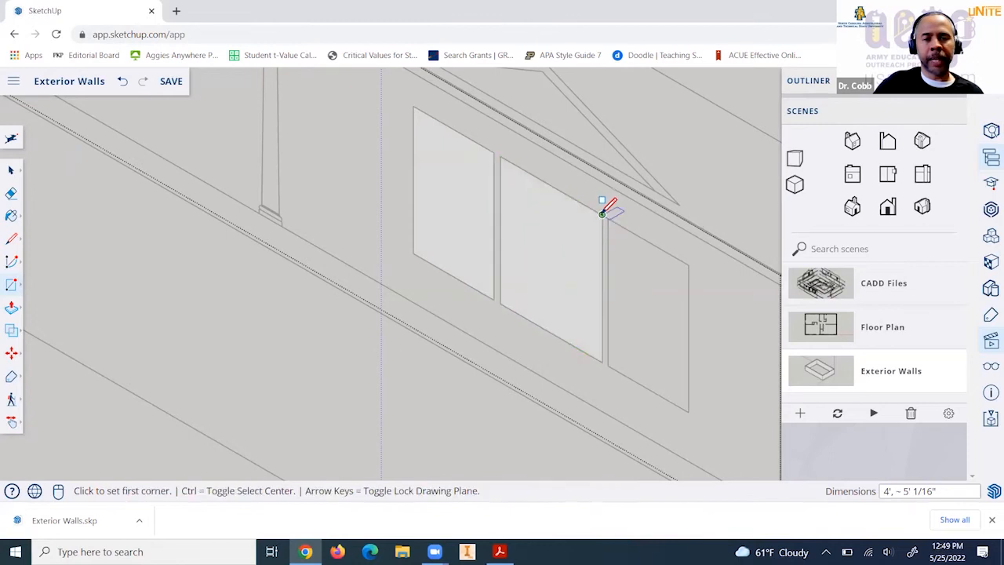
mouse_move(609, 361)
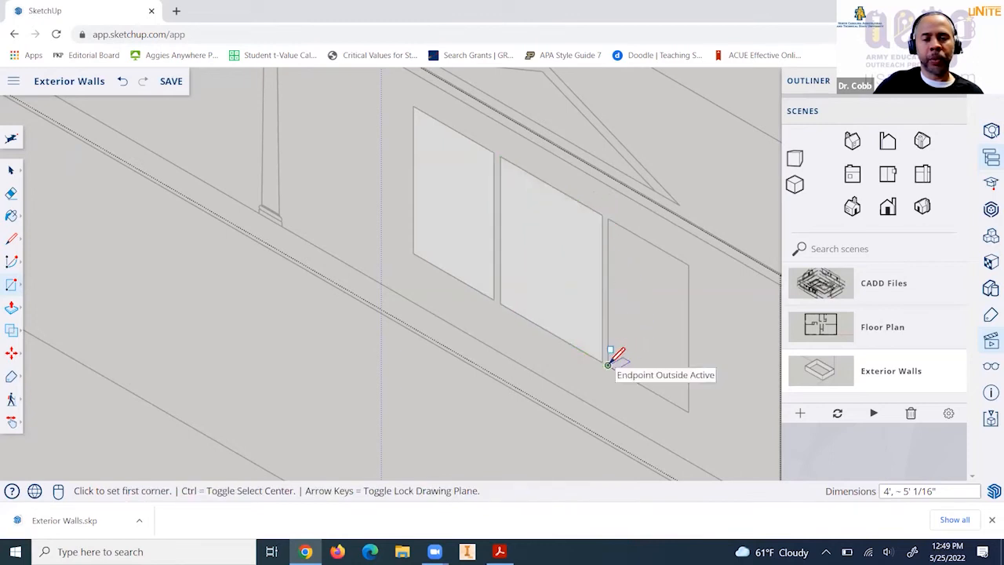
click(609, 364)
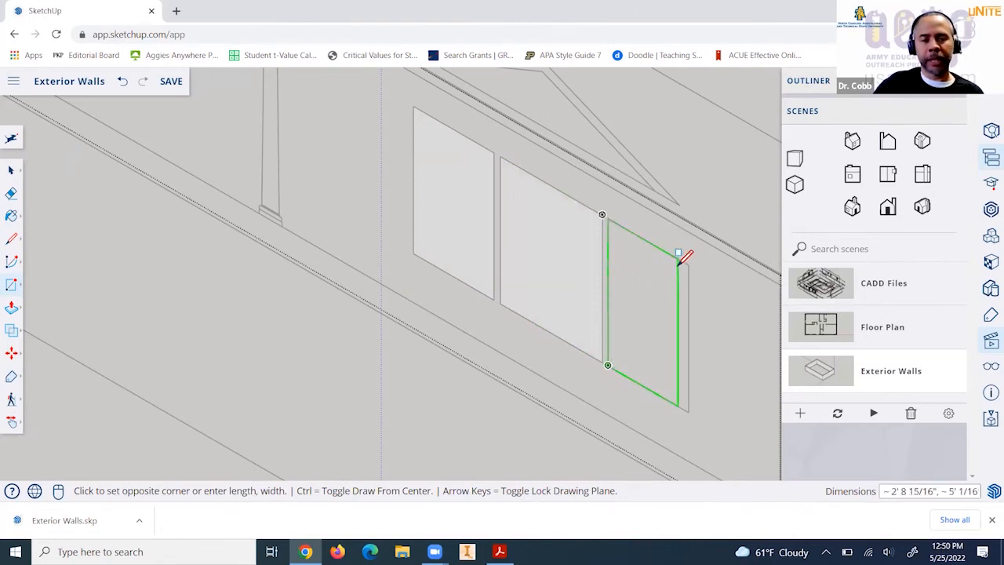
mouse_move(687, 263)
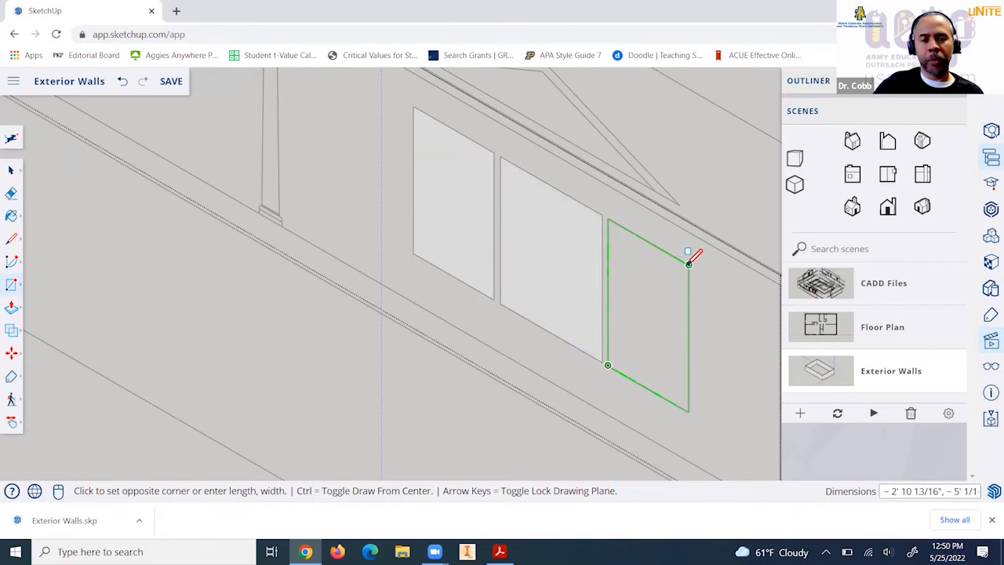
mouse_move(689, 254)
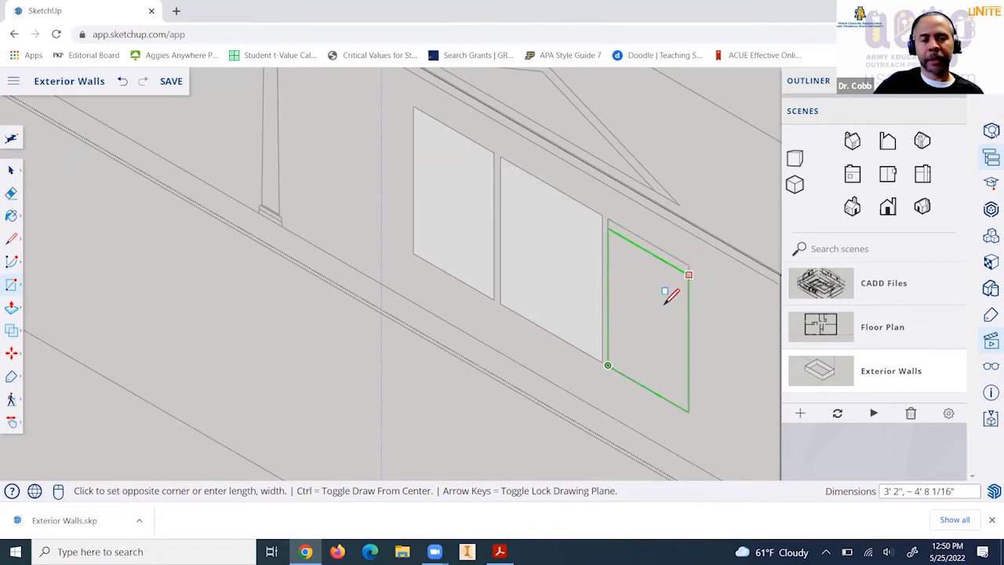
mouse_move(689, 254)
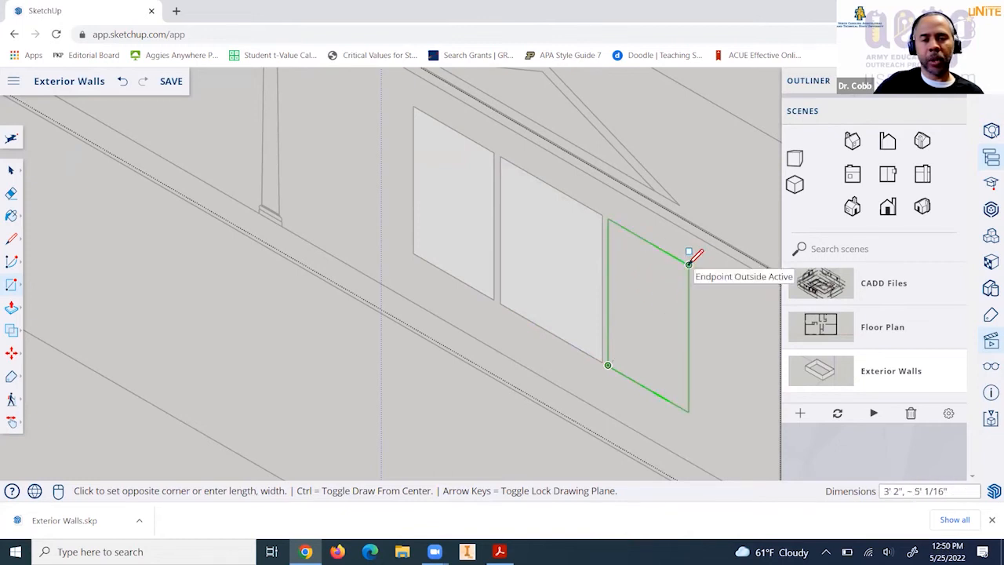
click(689, 252)
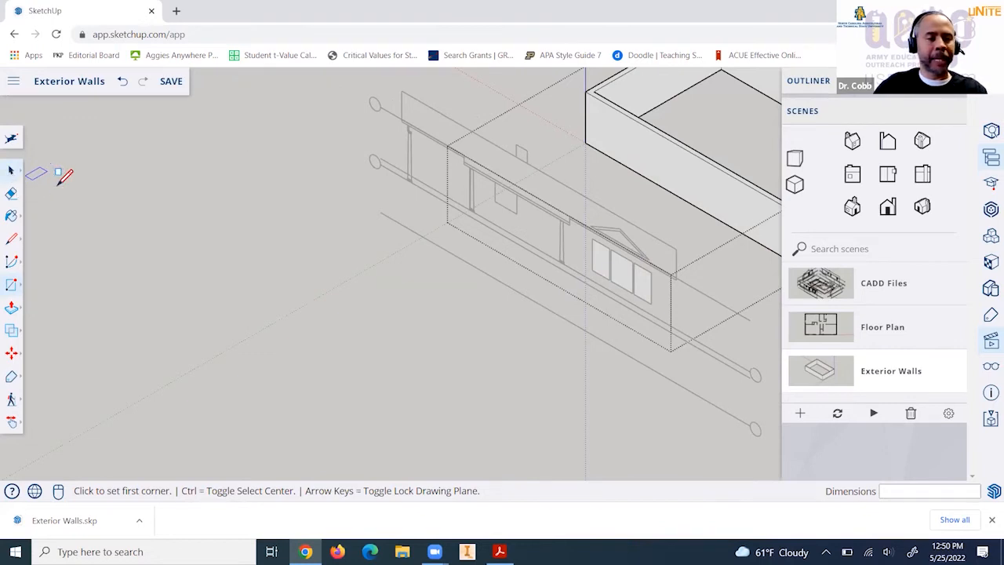
click(13, 169)
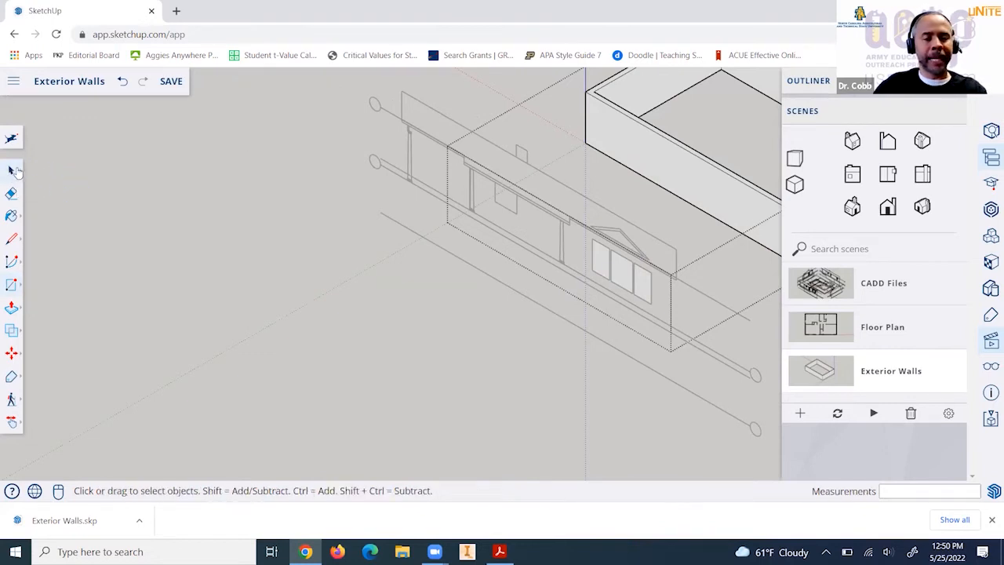
mouse_move(714, 264)
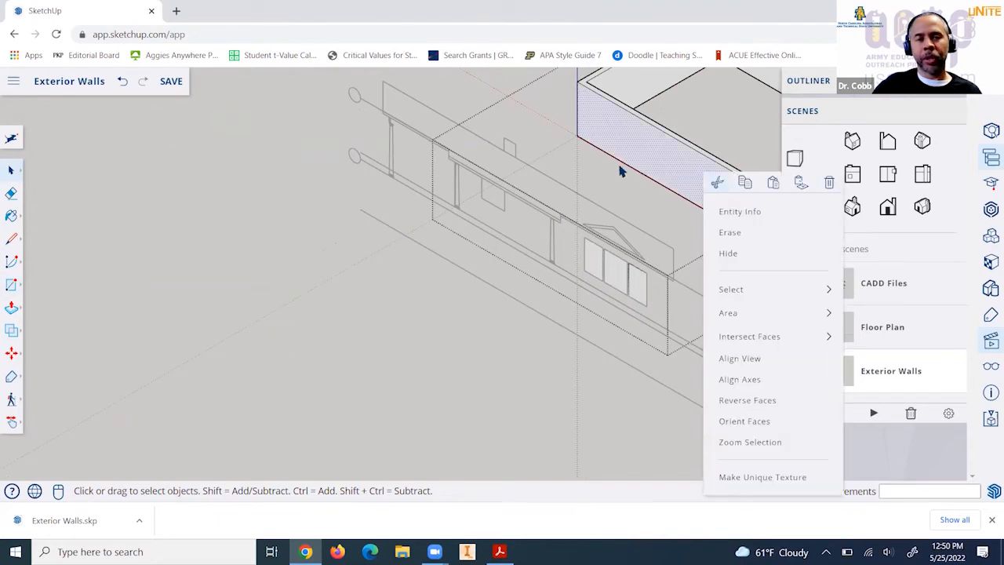
click(502, 115)
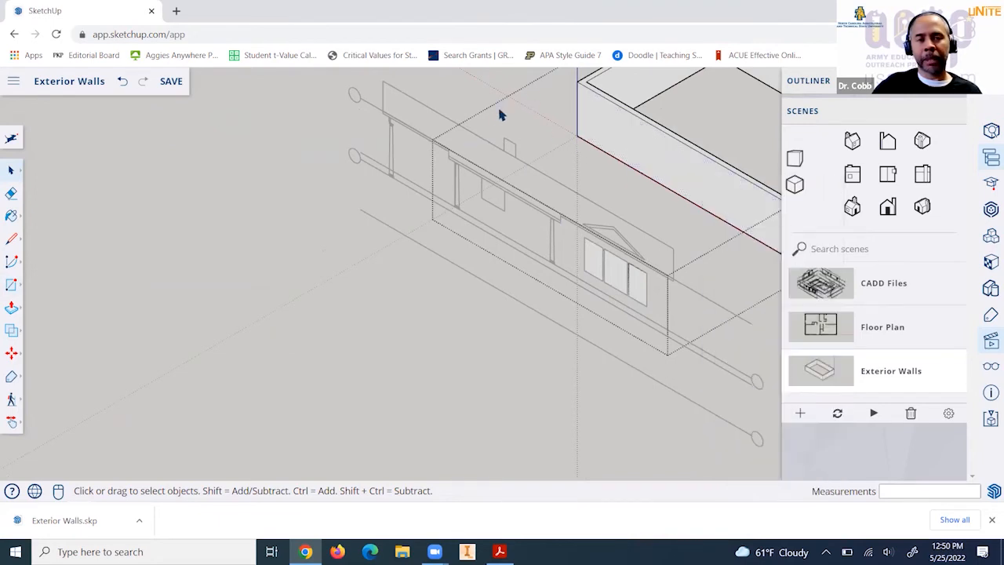
mouse_move(615, 308)
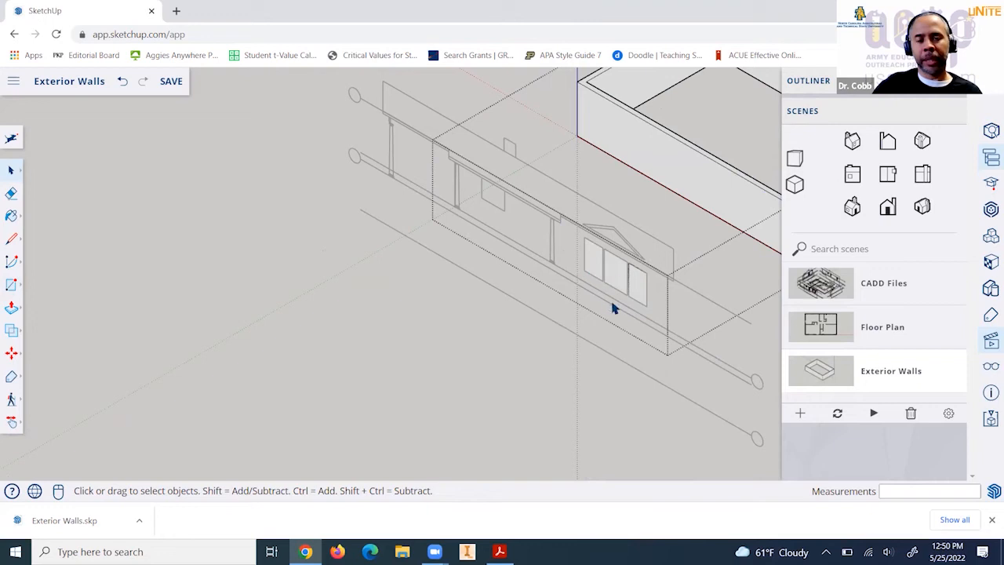
mouse_move(619, 277)
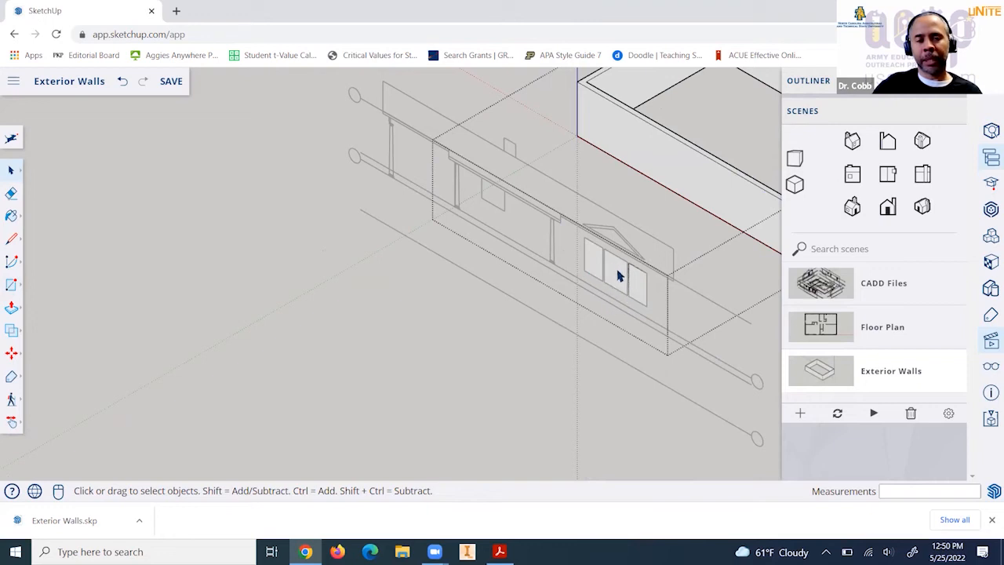
mouse_move(625, 267)
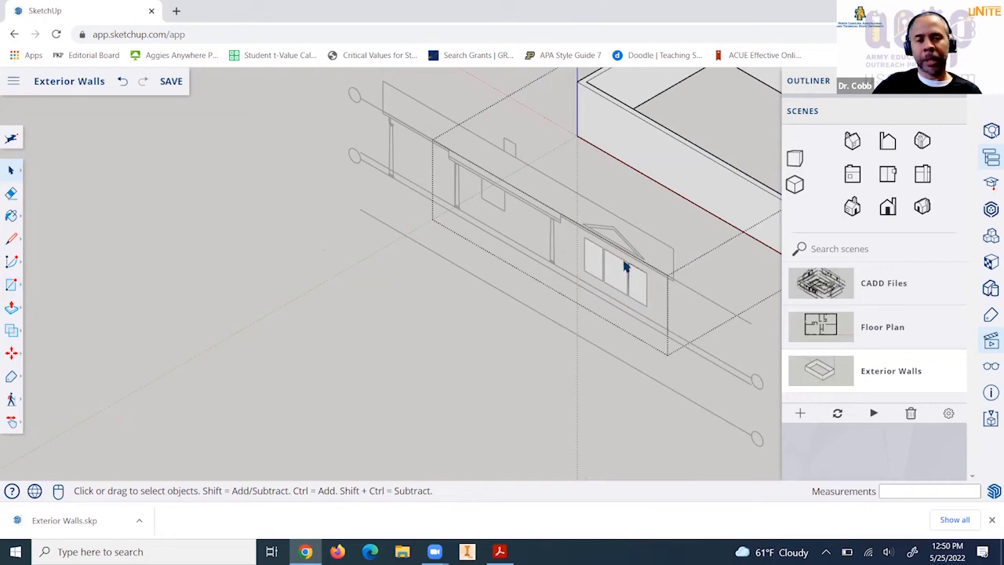
mouse_move(684, 195)
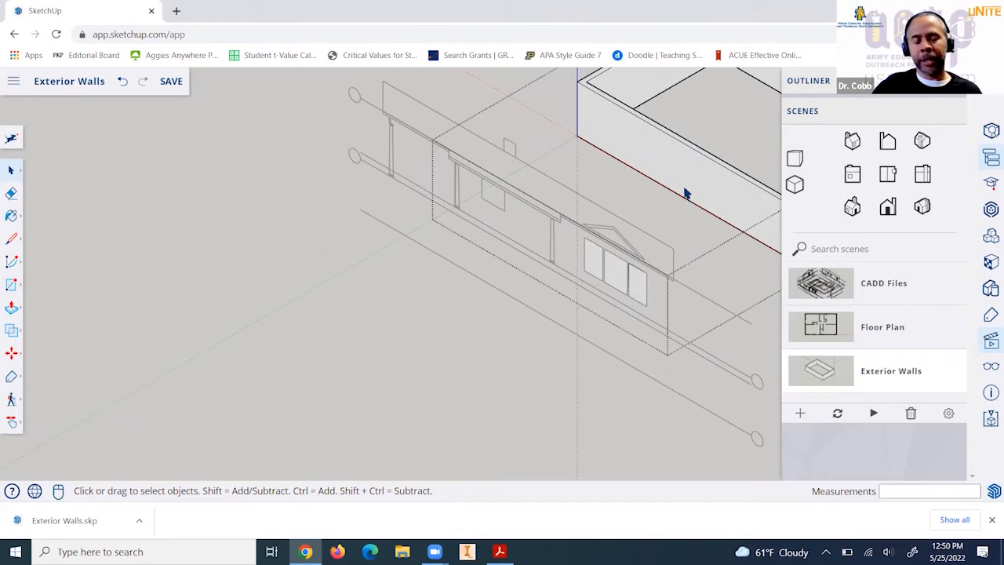
mouse_move(690, 182)
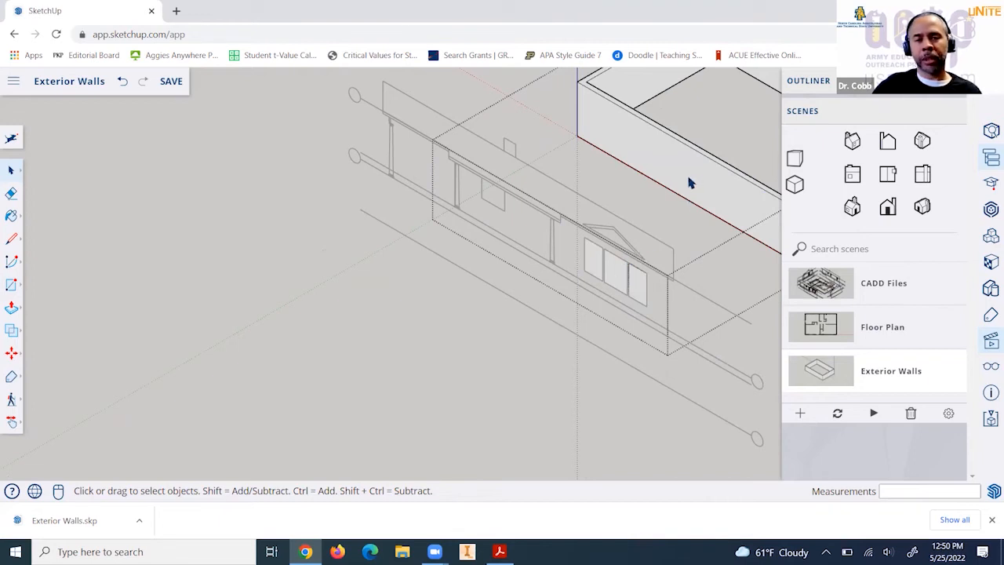
mouse_move(613, 267)
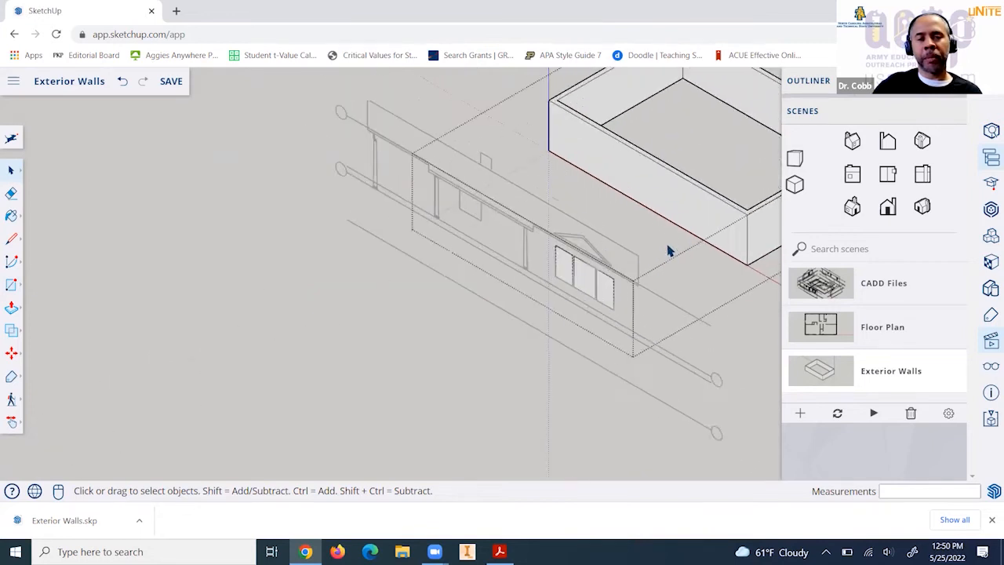
- Move a traced window rectangle from the elevation onto the exterior front wall face
drag(671, 251, 577, 295)
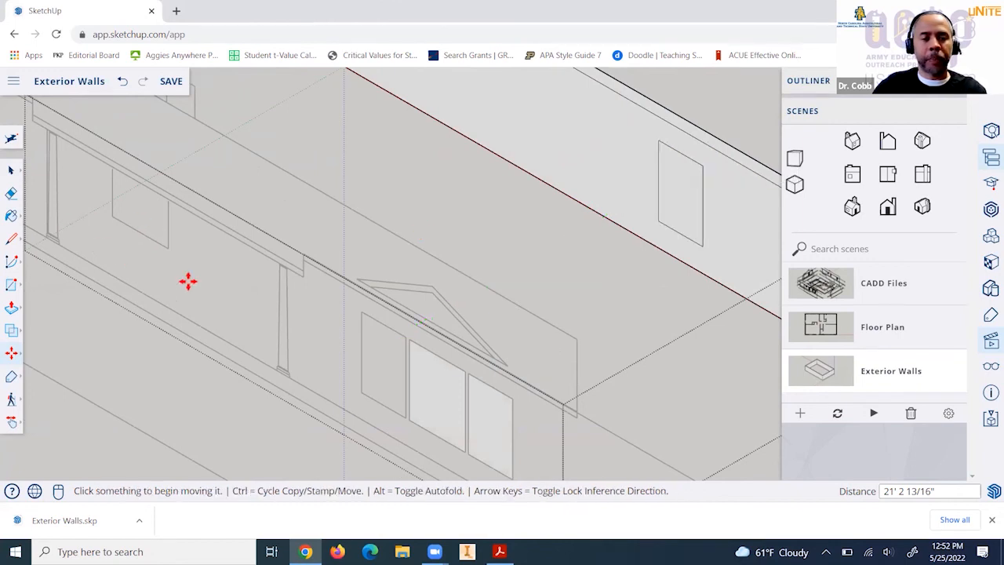
mouse_move(436, 388)
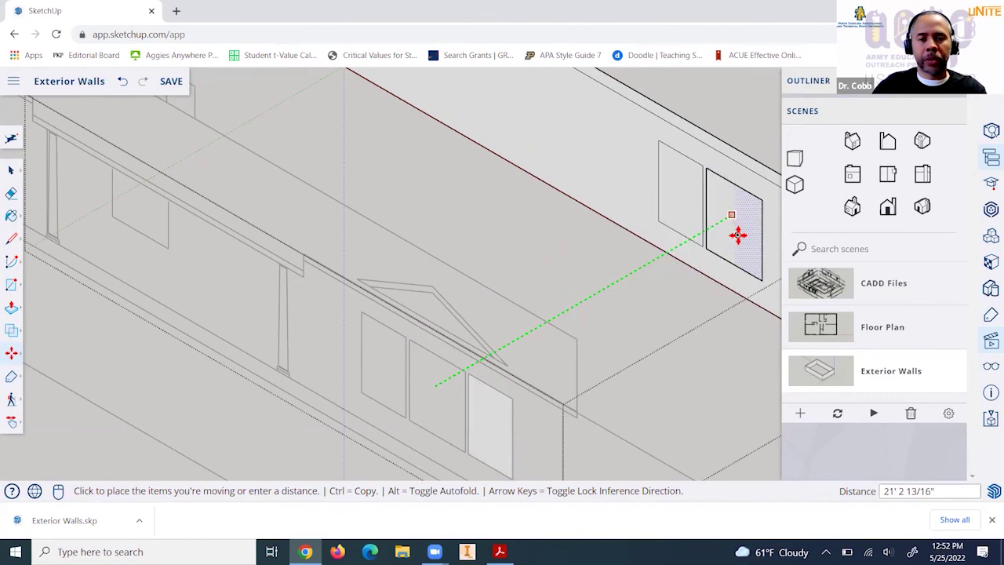
click(738, 235)
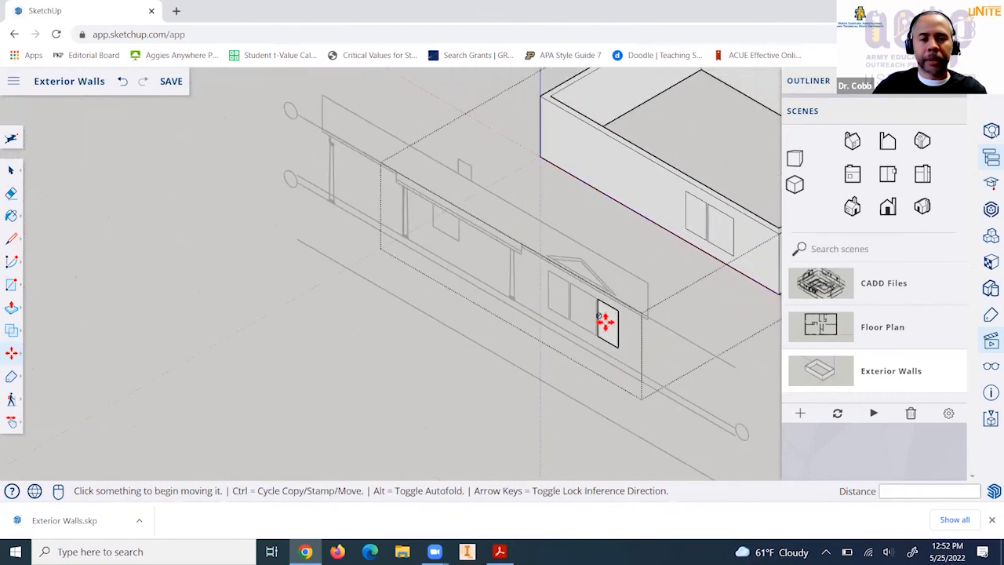
mouse_move(604, 324)
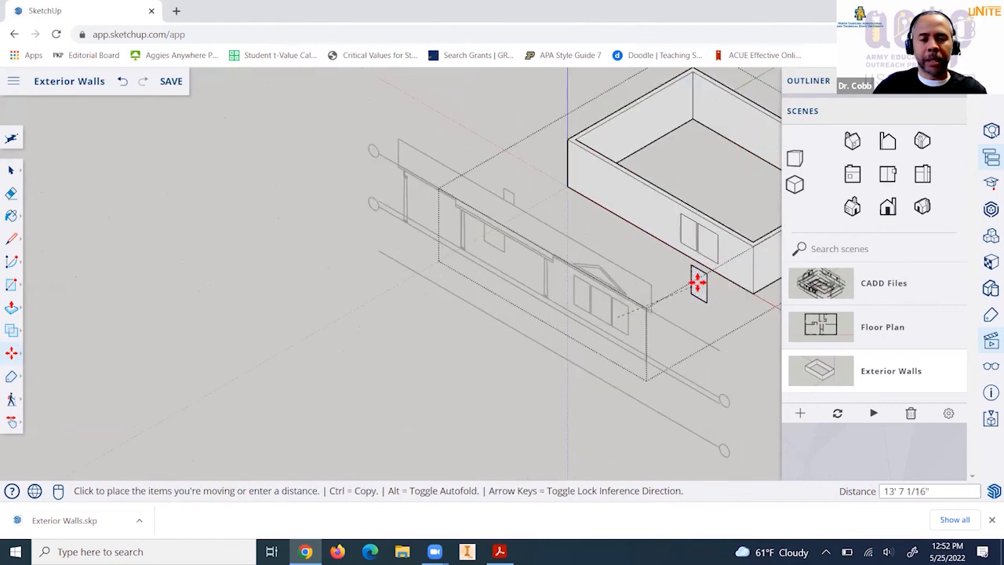
mouse_move(700, 270)
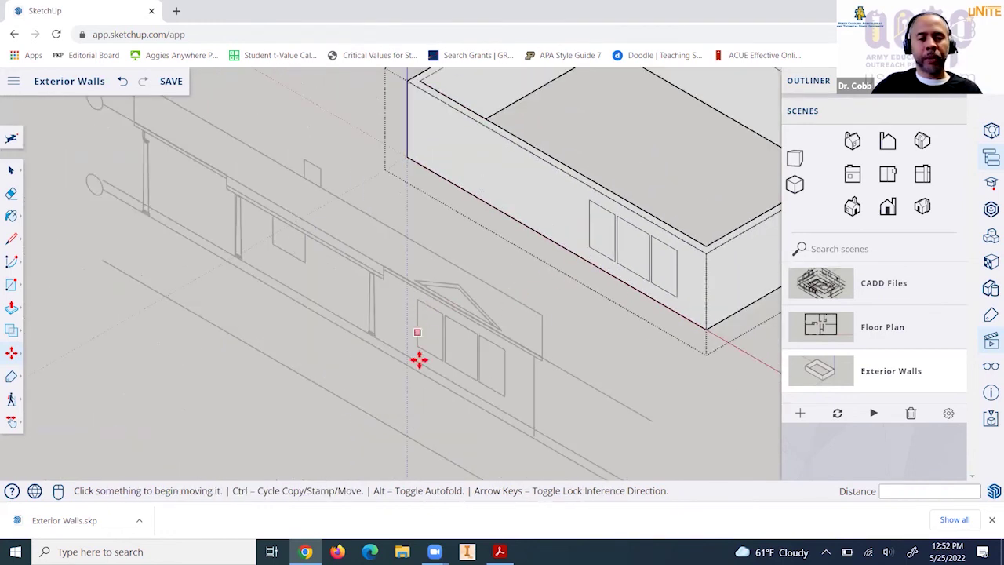
mouse_move(453, 306)
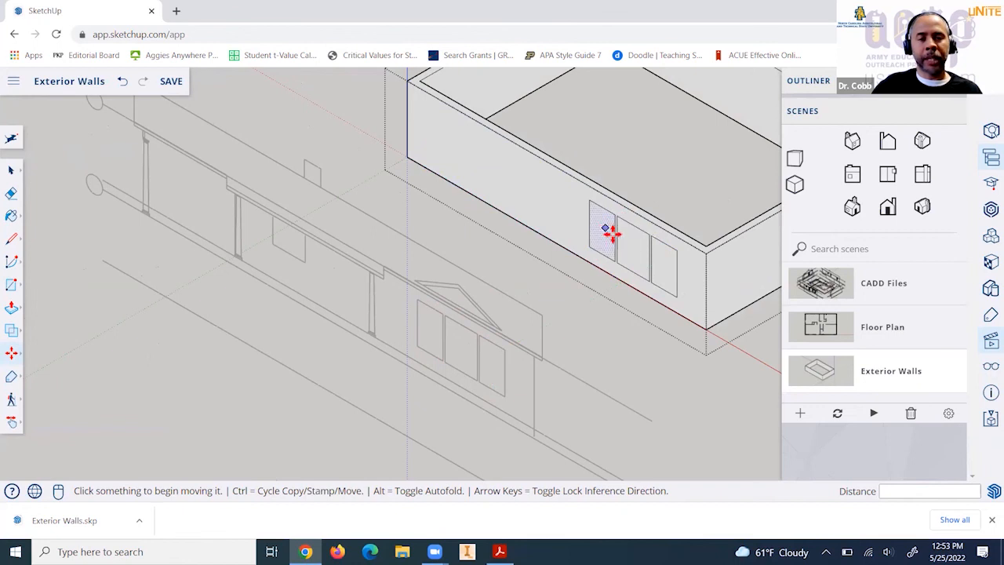
mouse_move(631, 251)
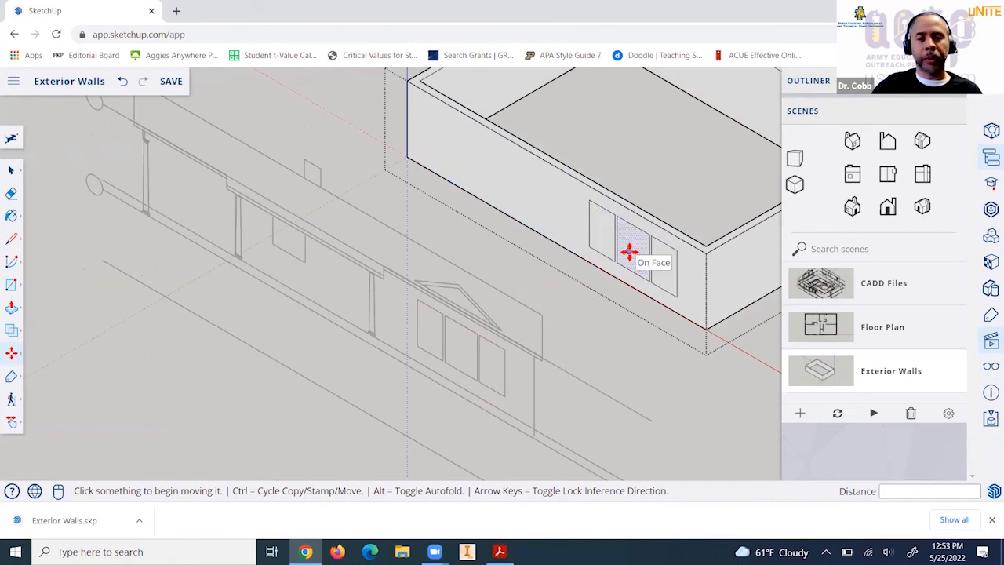
mouse_move(167, 279)
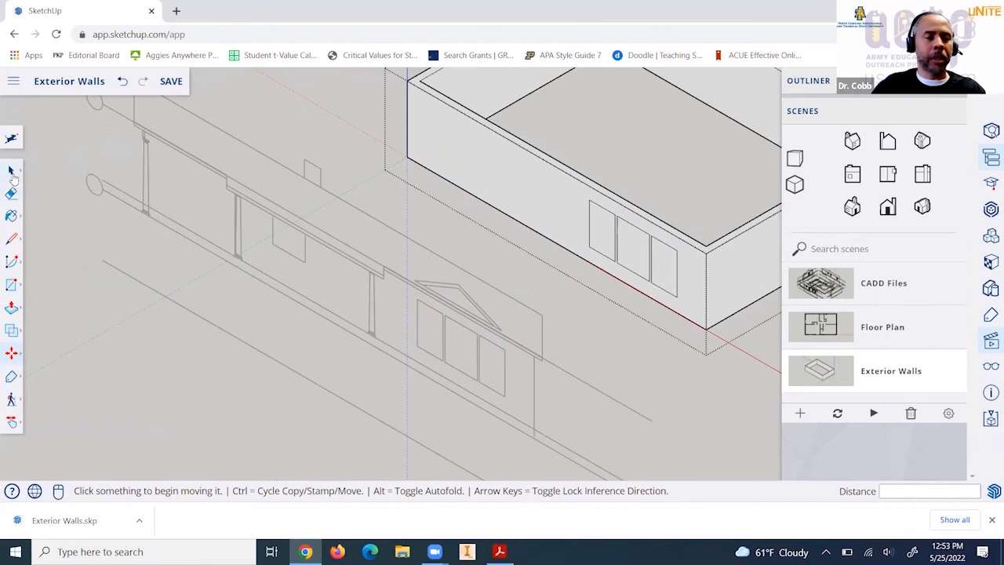
mouse_move(12, 171)
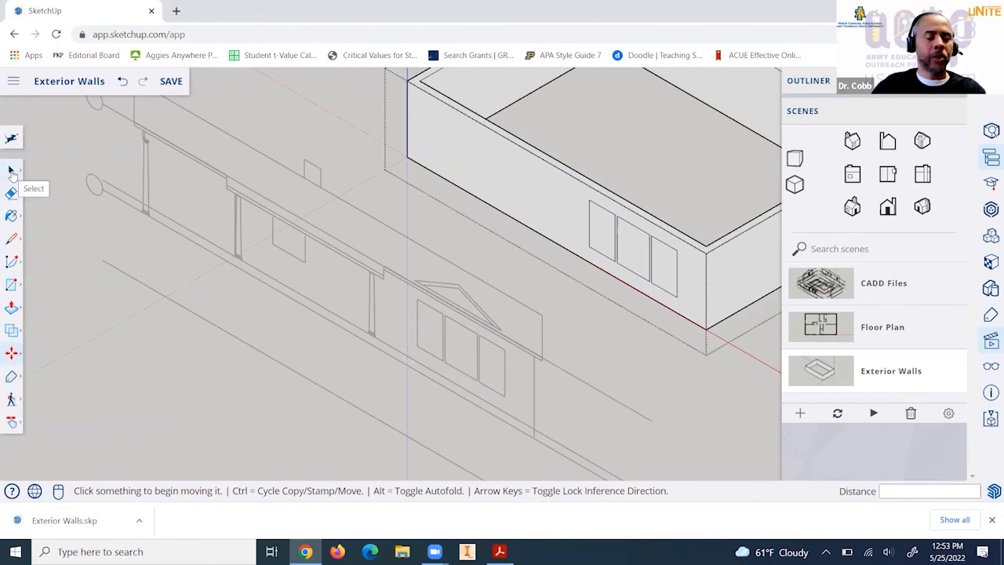